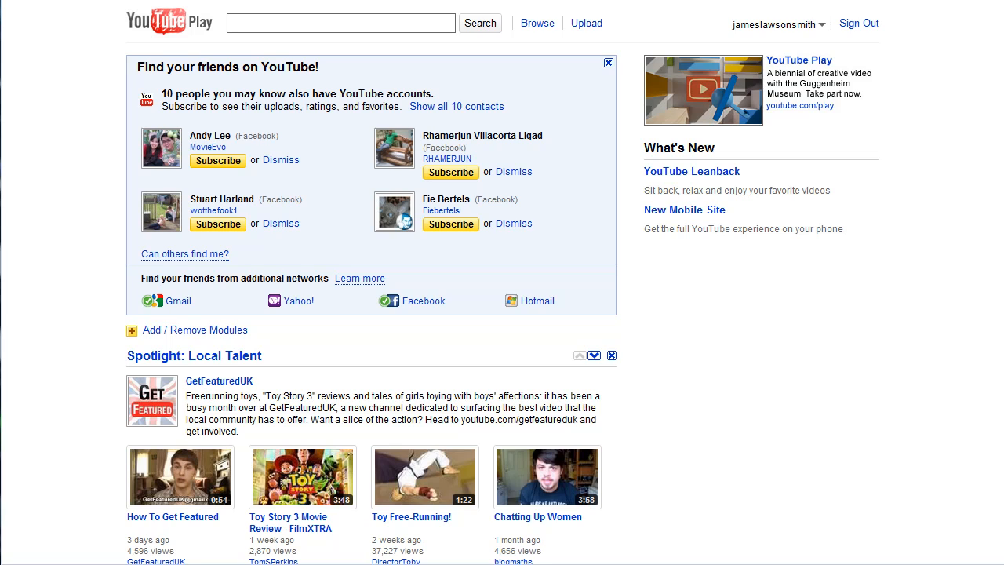
mouse_move(672, 316)
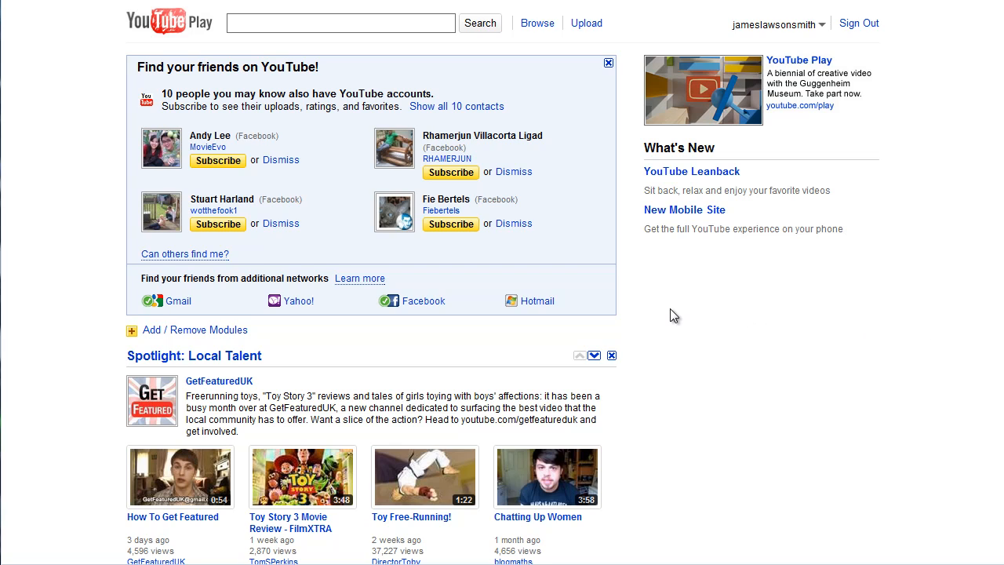
Step: Scroll down the homepage to the Spotlight: Local Talent videos
scroll("down", 3)
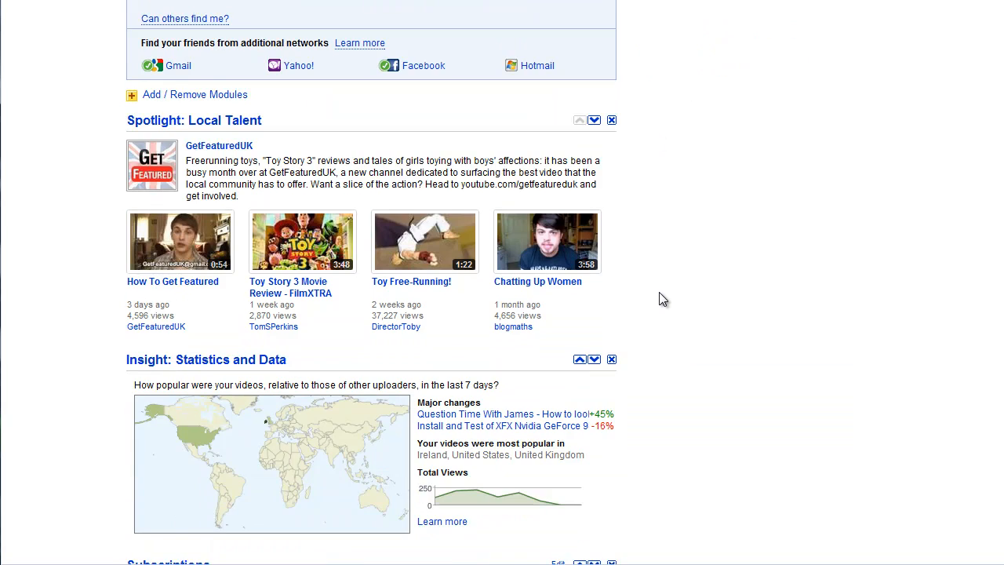
scroll("down", 3)
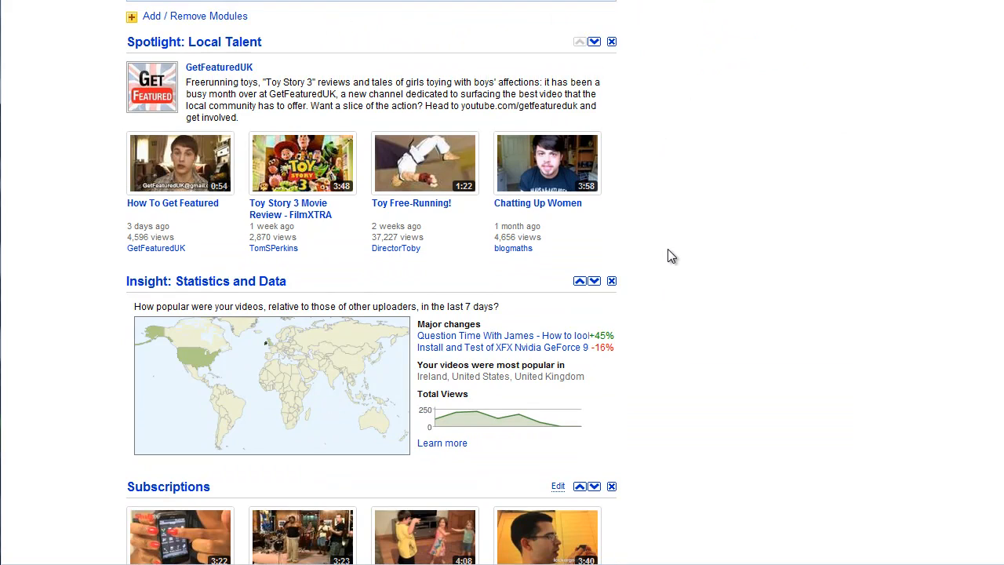
mouse_move(301, 174)
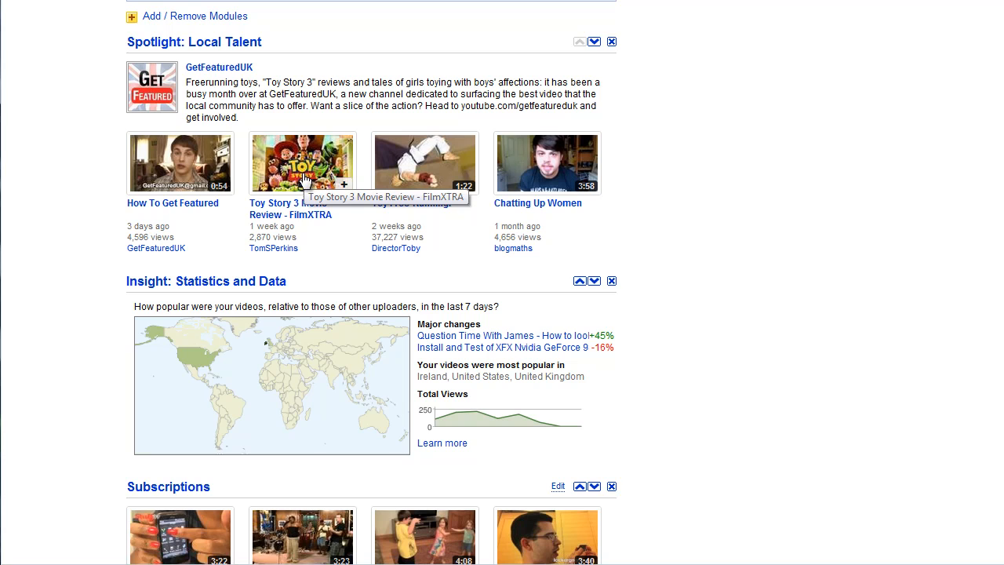
mouse_move(400, 181)
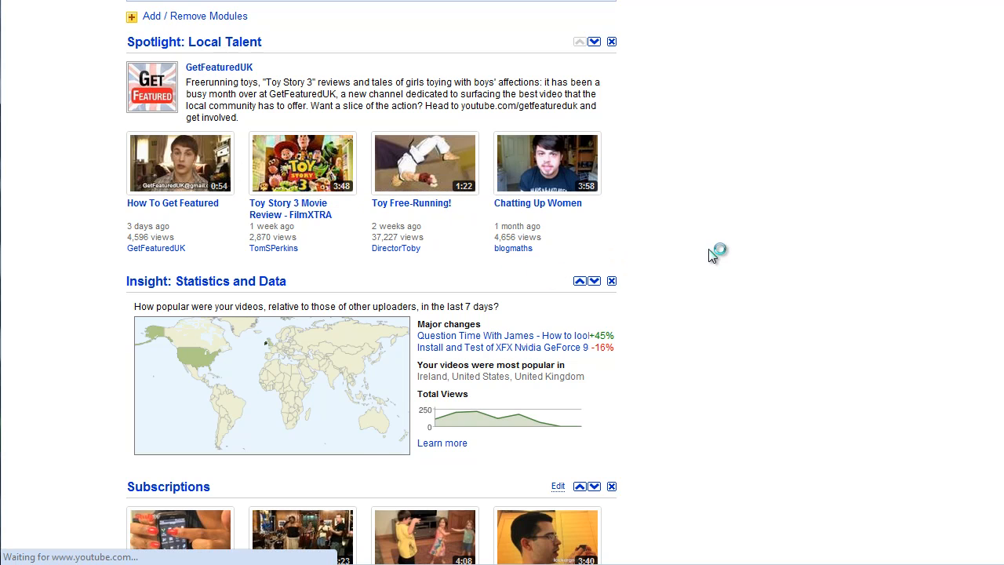
Step: Play the Toy Free-Running video, then pause it early
left_click(424, 164)
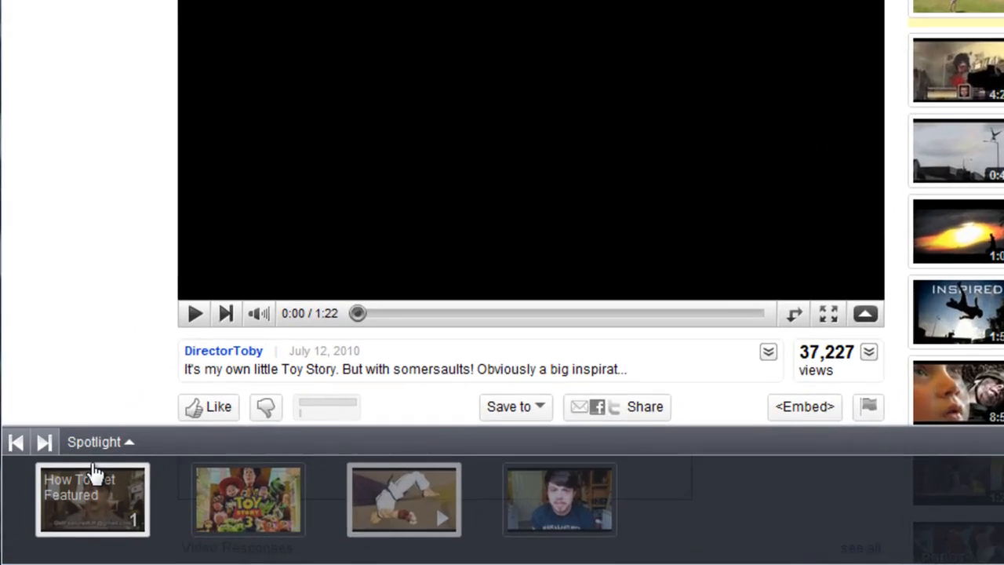
left_click(195, 313)
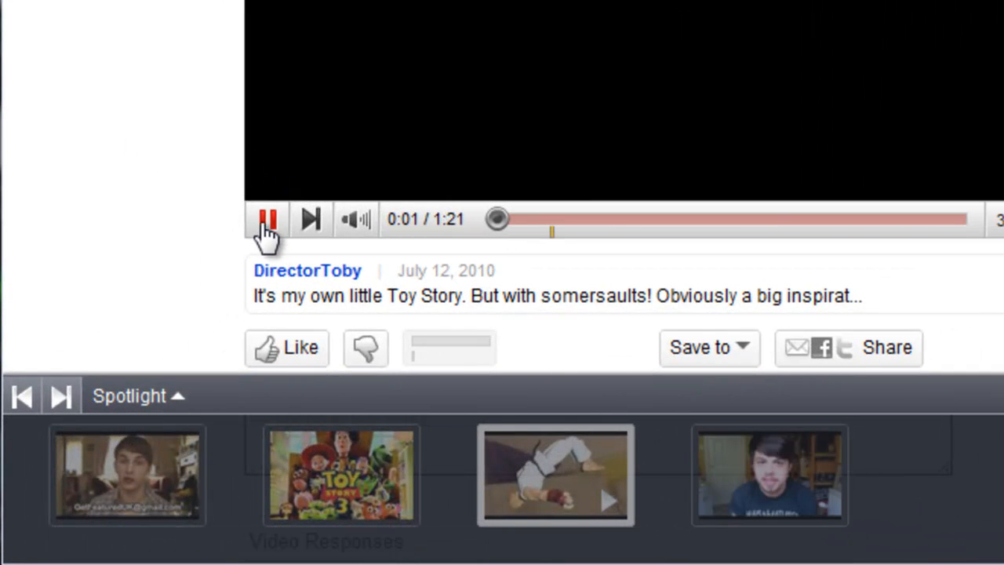
left_click(267, 220)
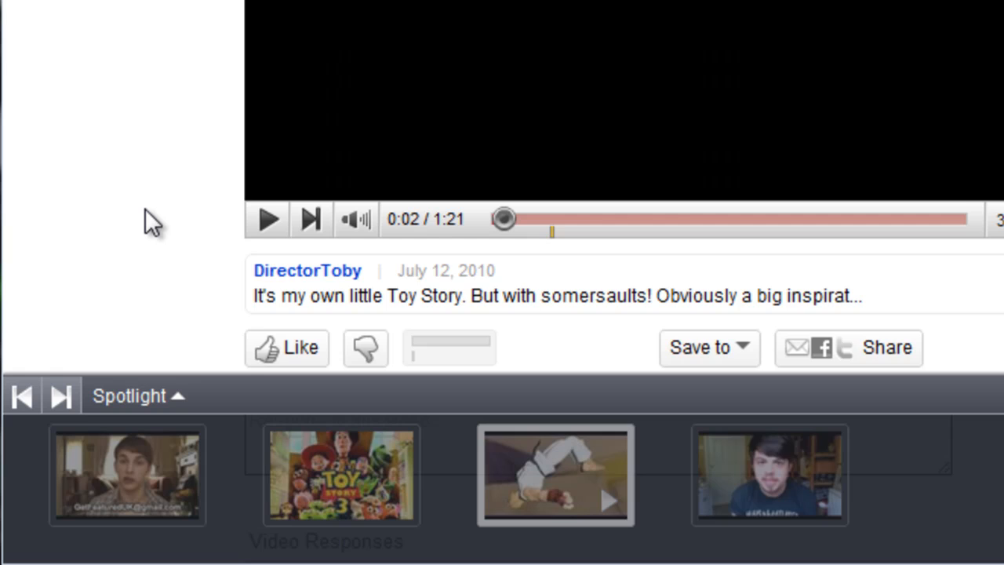
scroll("down", 3)
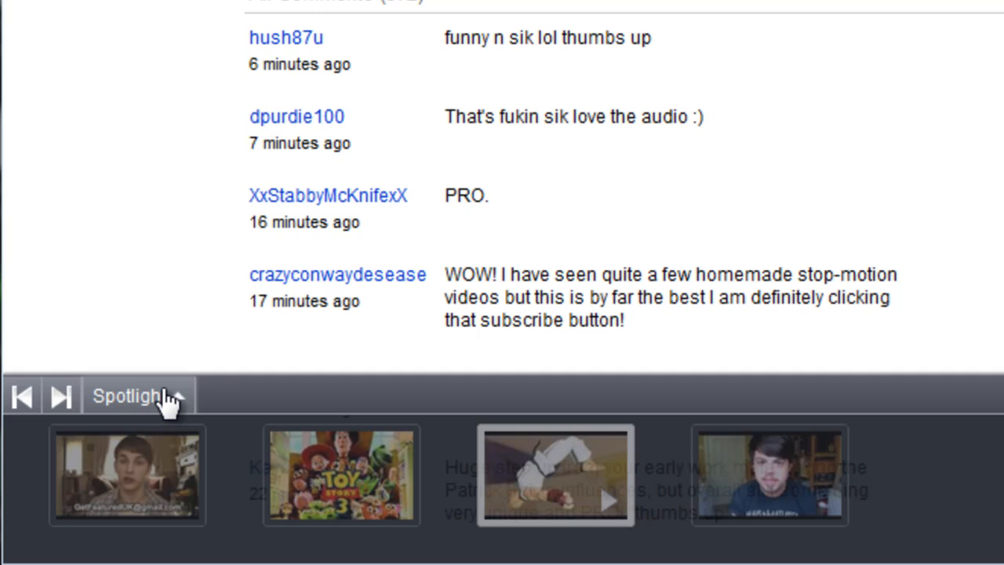
Step: Switch the bottom bar to Show your Queue, then back to Show Spotlight
left_click(137, 395)
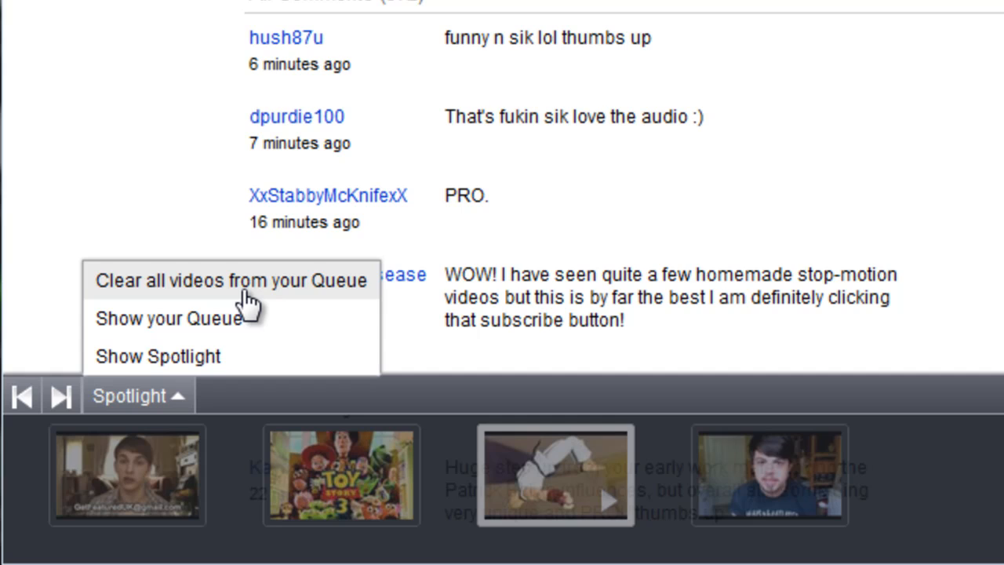
mouse_move(251, 321)
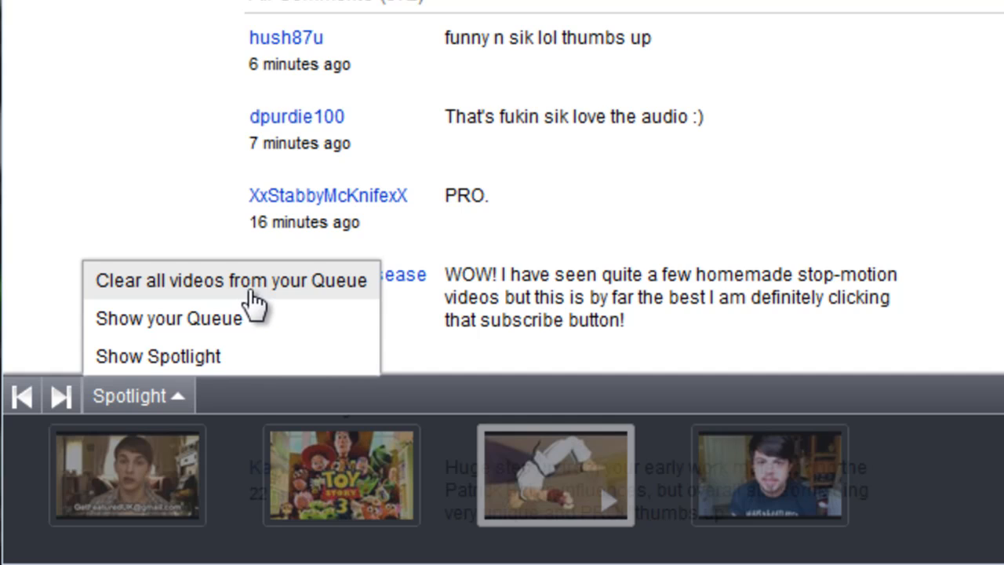
left_click(167, 318)
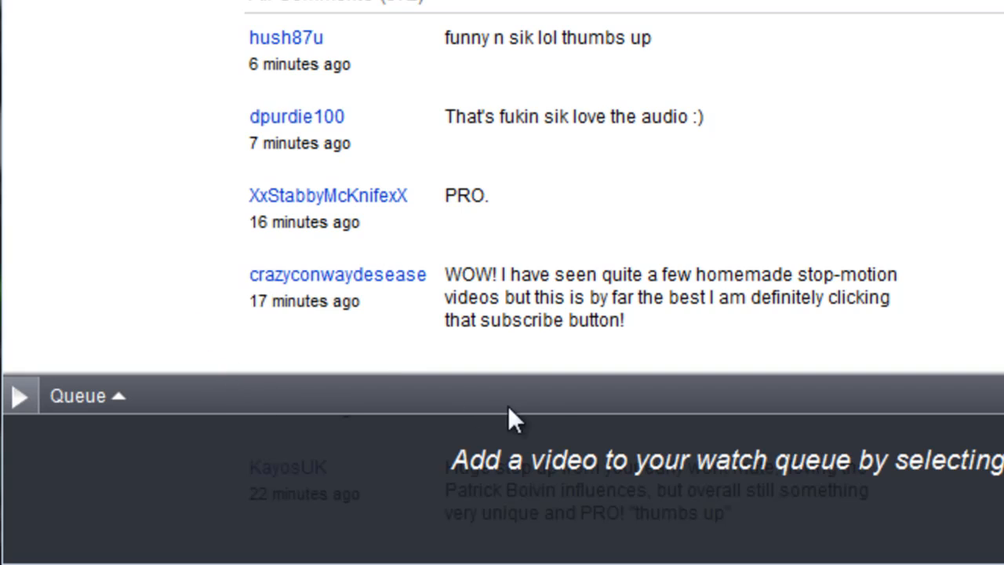
left_click(78, 398)
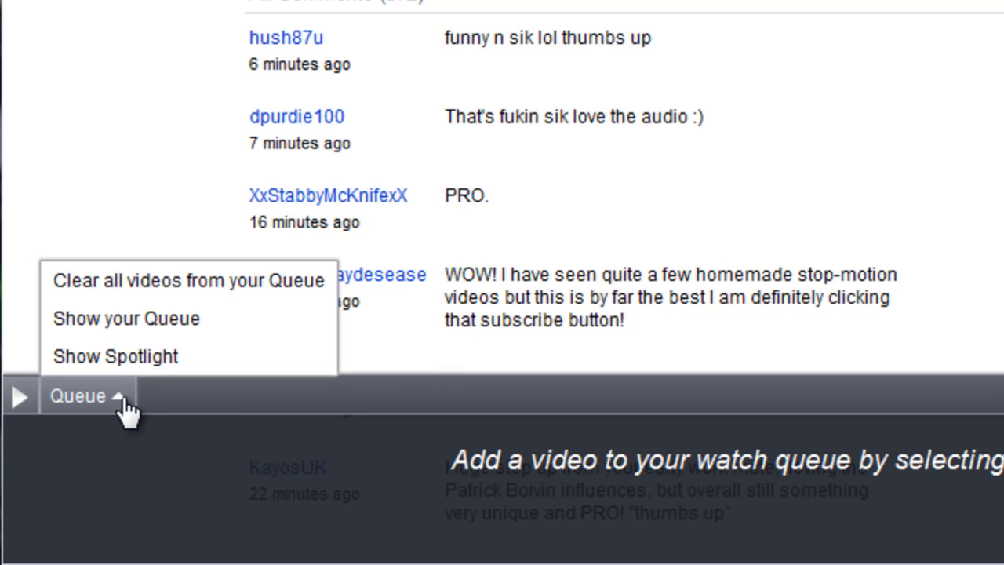
left_click(118, 356)
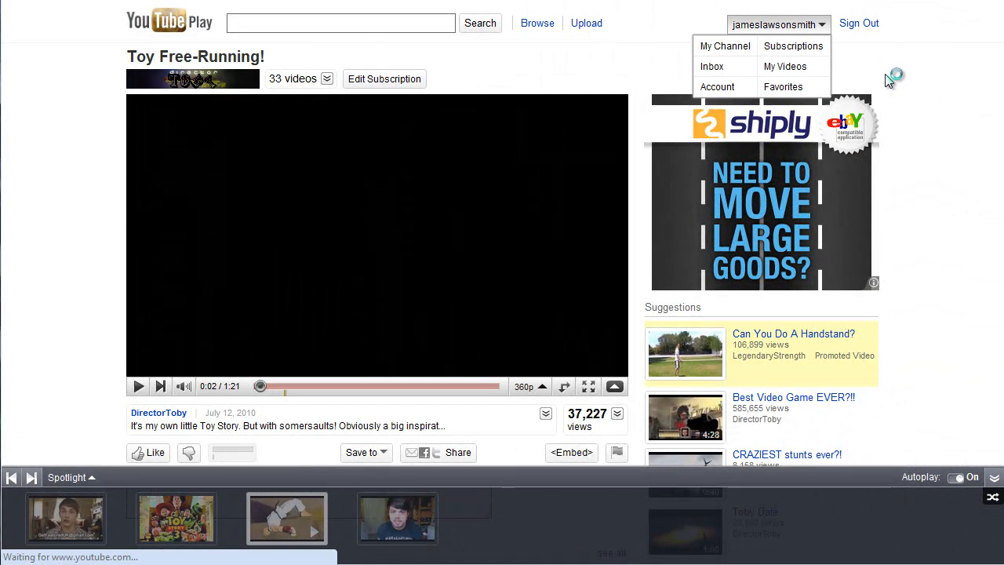
Step: From your subscriptions, play the HTC Wildfire review and shuffle the bar's videos
left_click(794, 46)
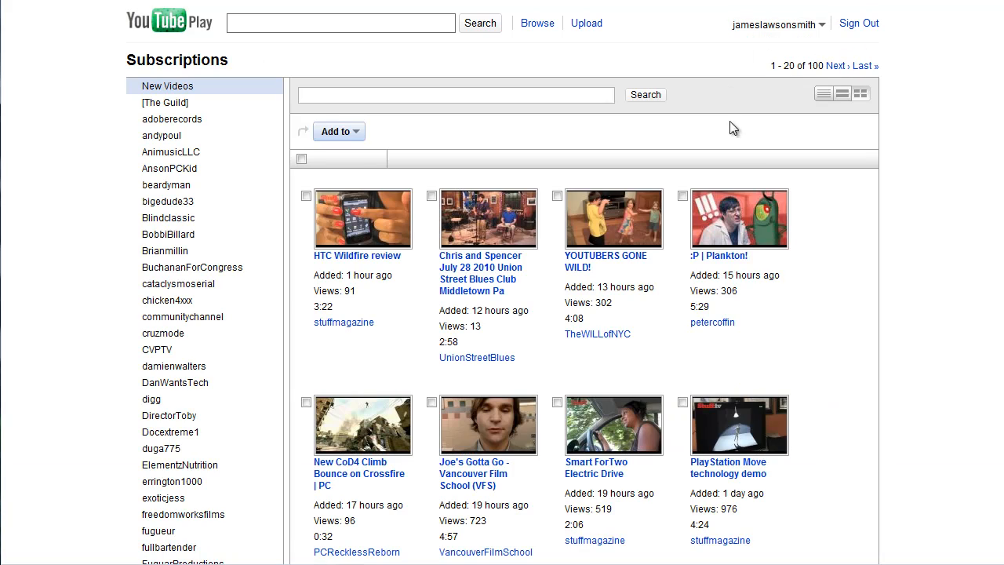
mouse_move(378, 223)
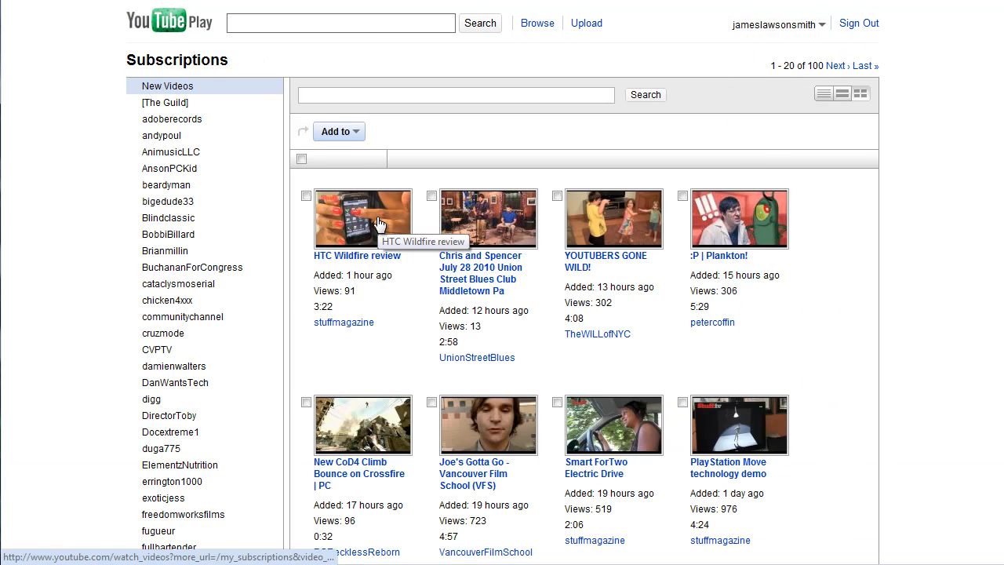
left_click(362, 218)
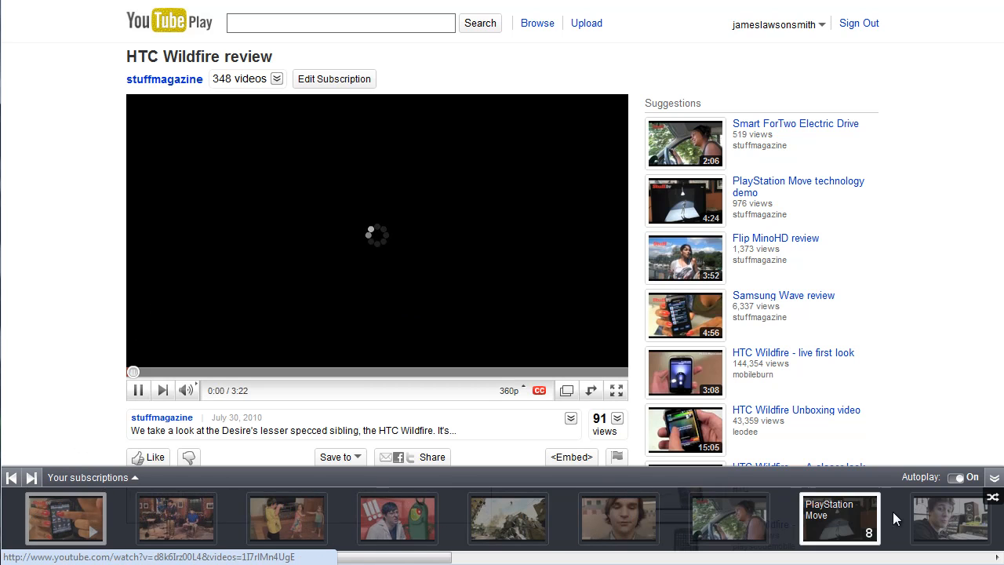
left_click(138, 390)
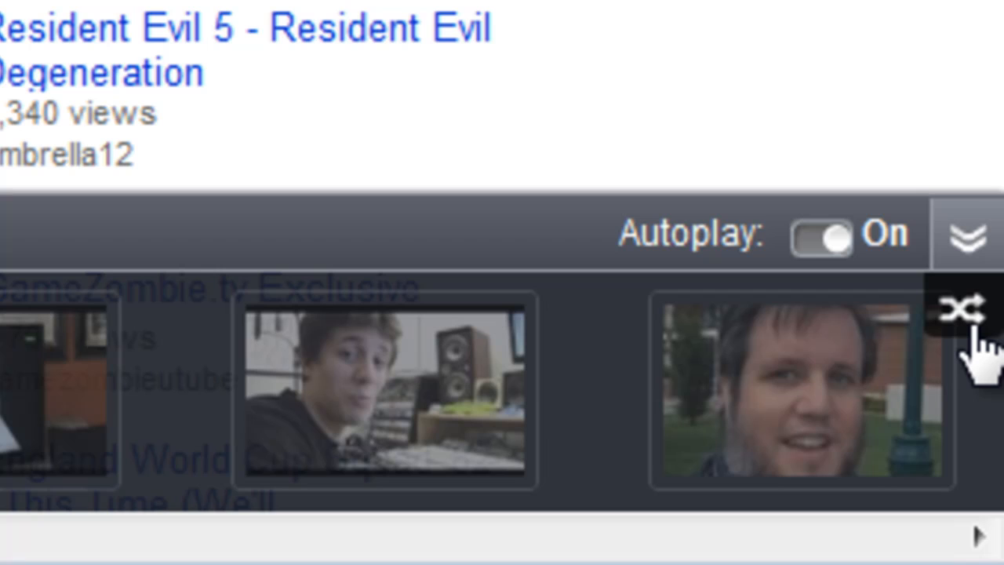
left_click(962, 311)
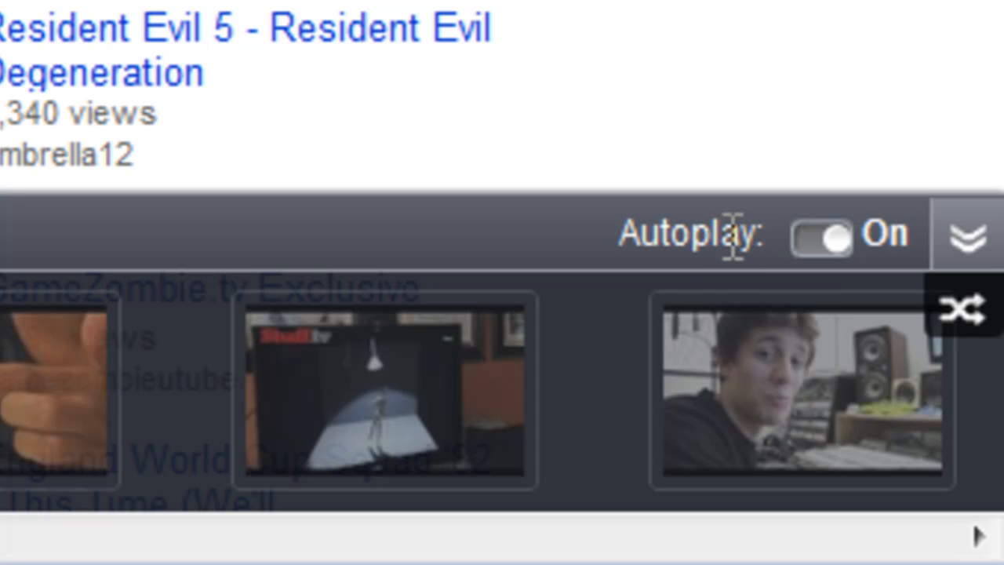
mouse_move(772, 219)
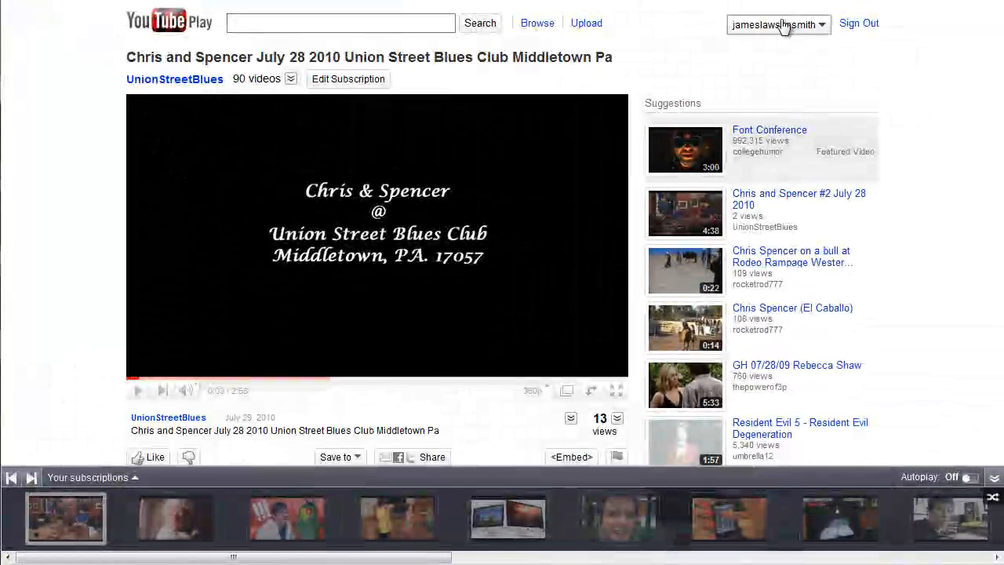
Step: Play recommended videos from the homepage, on "#200 - Sherry shows off her goods!", with autoplay off
left_click(164, 24)
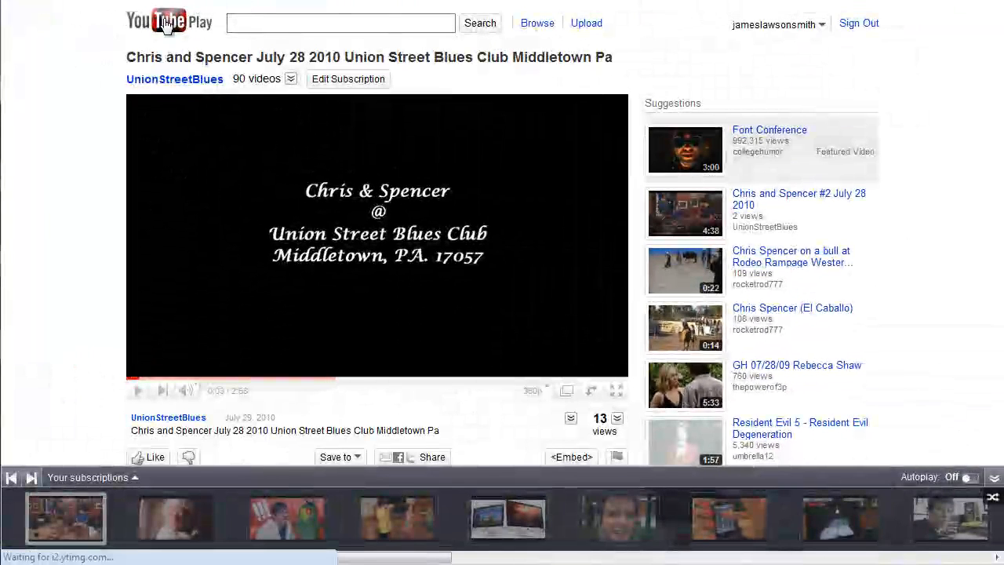
left_click(165, 21)
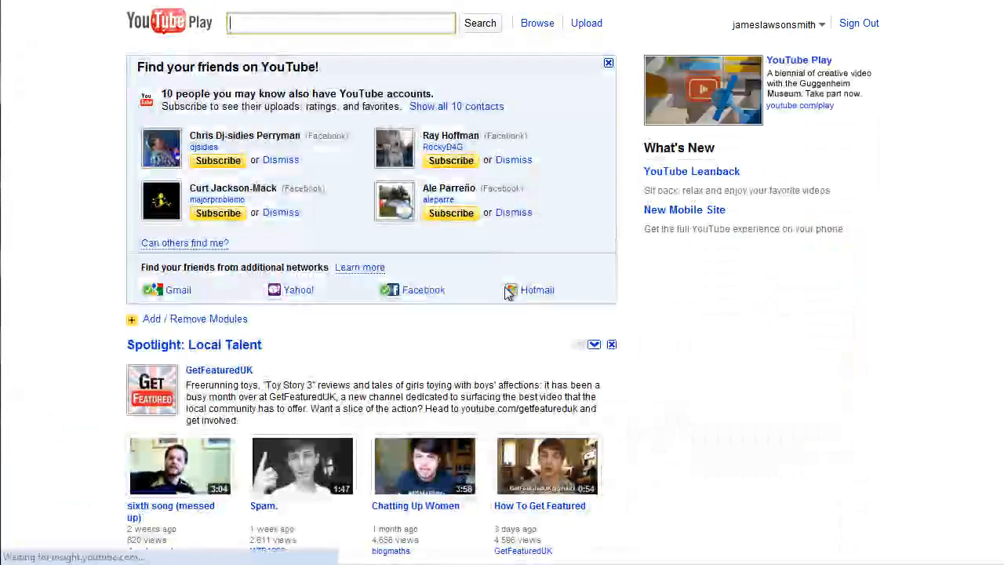
scroll("down", 3)
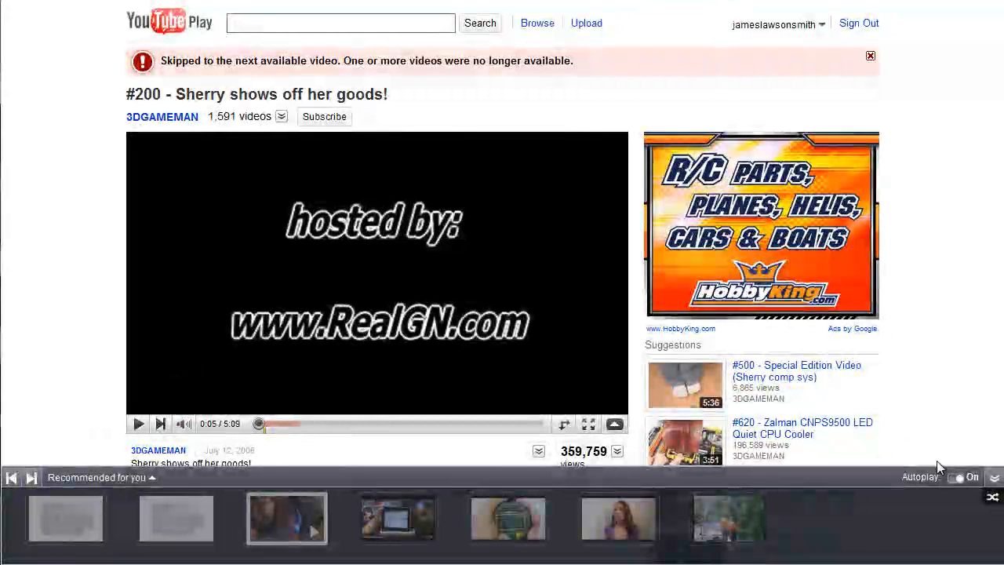
mouse_move(929, 456)
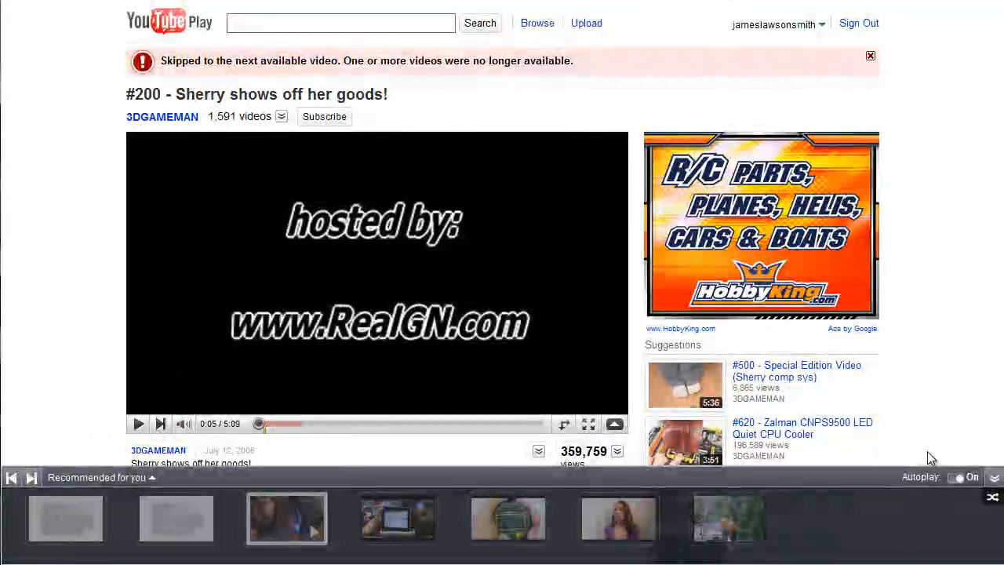
left_click(960, 477)
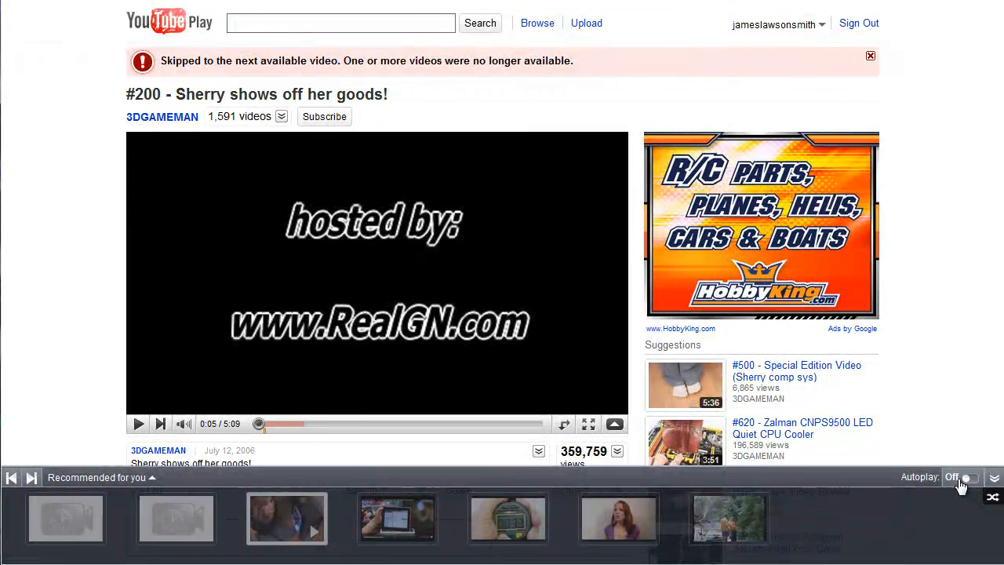
mouse_move(963, 434)
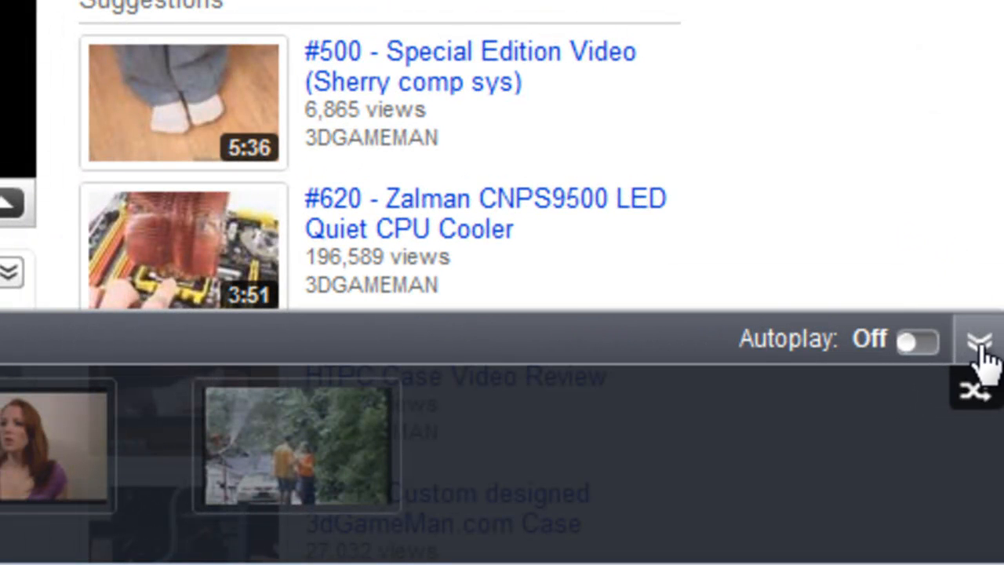
Step: Close the recommended bar and queue homepage videos, including Toy Story 3 review and Point of Address
left_click(978, 351)
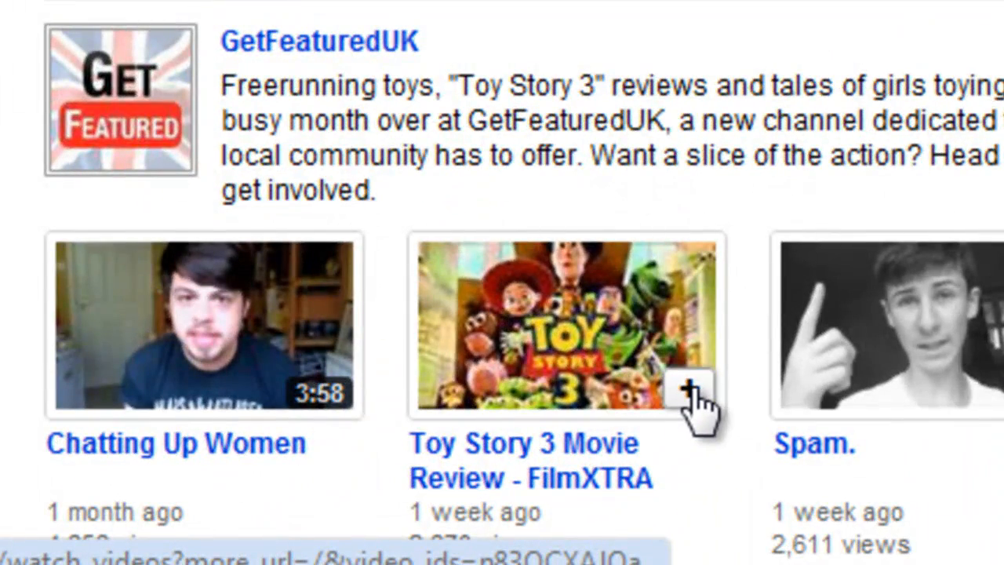
left_click(690, 384)
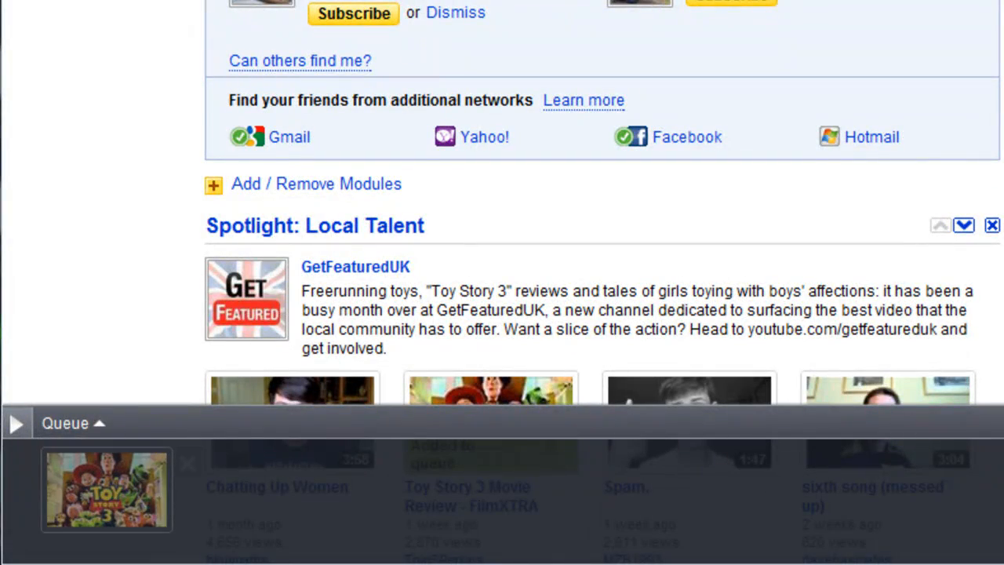
scroll("down", 3)
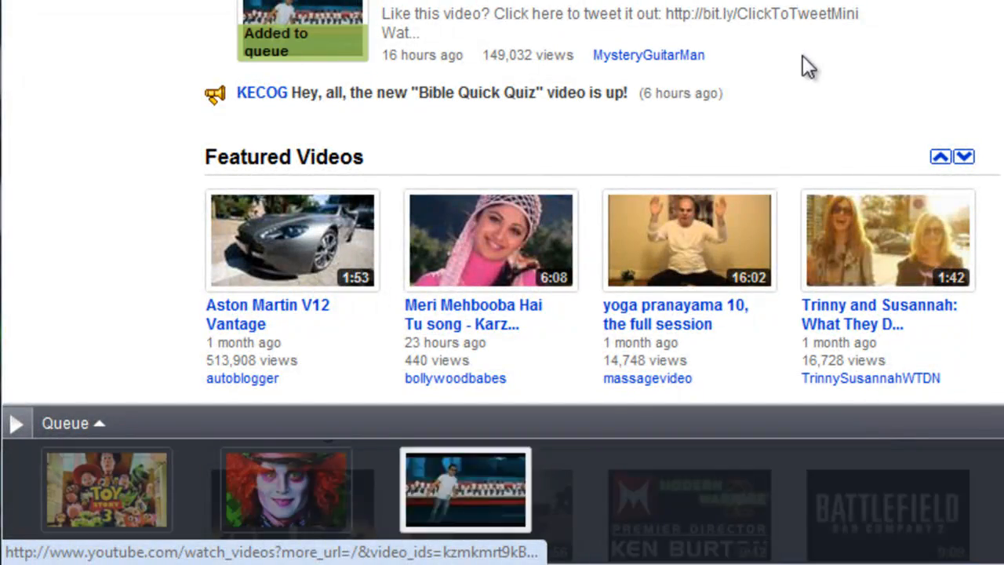
scroll("down", 3)
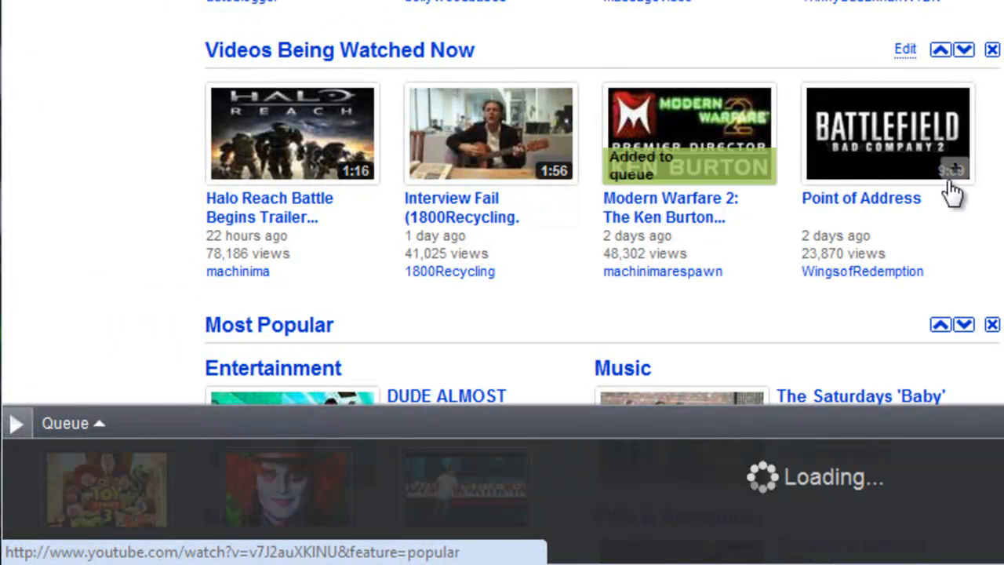
left_click(887, 133)
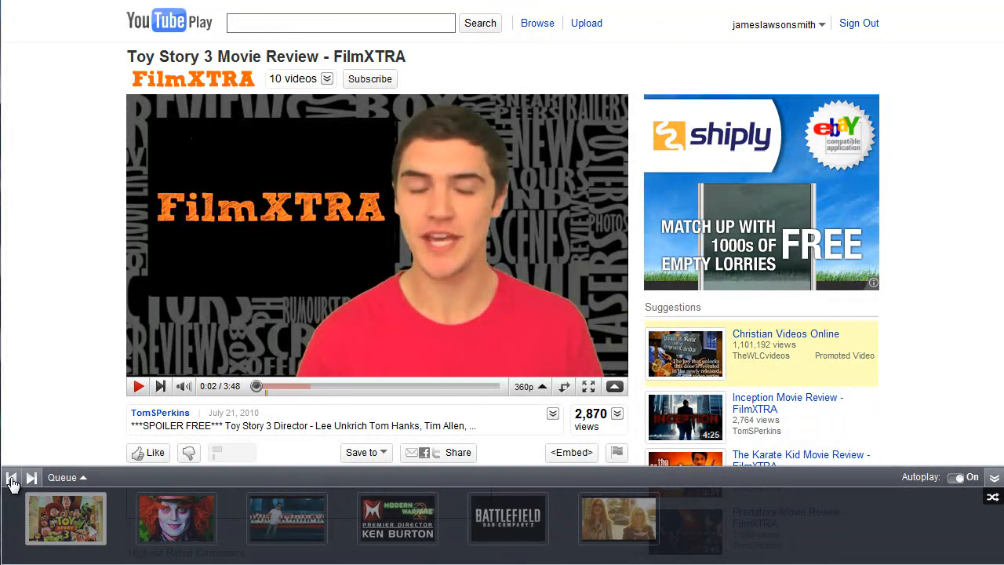
Step: Confirm leaving the queue and go to your channel's Question Time With James page
left_click(67, 477)
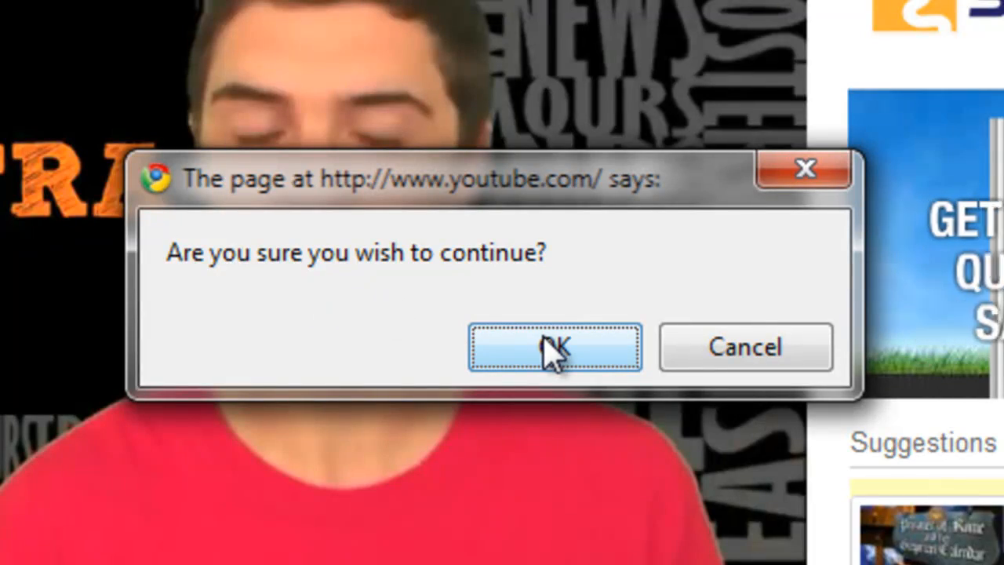
left_click(552, 348)
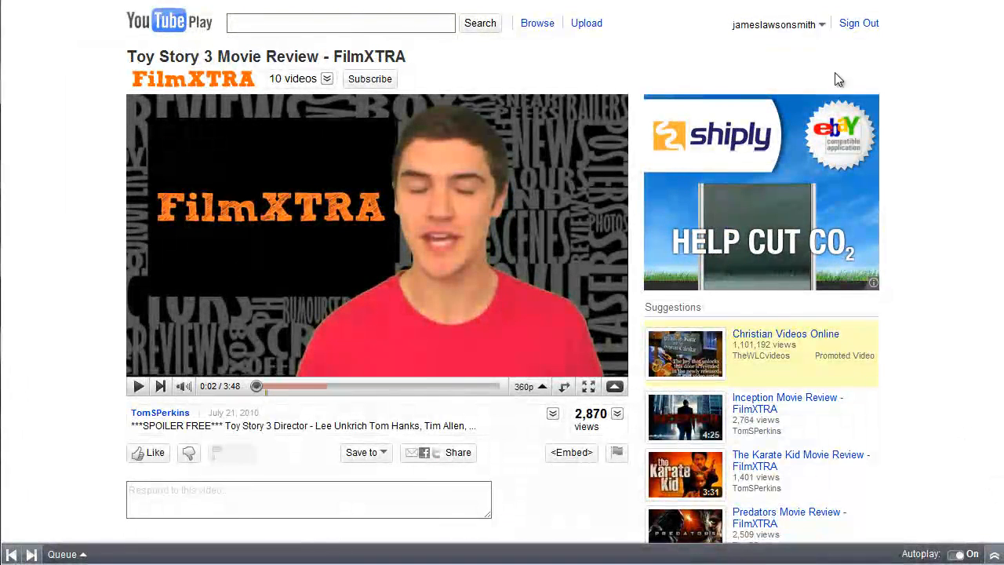
left_click(776, 24)
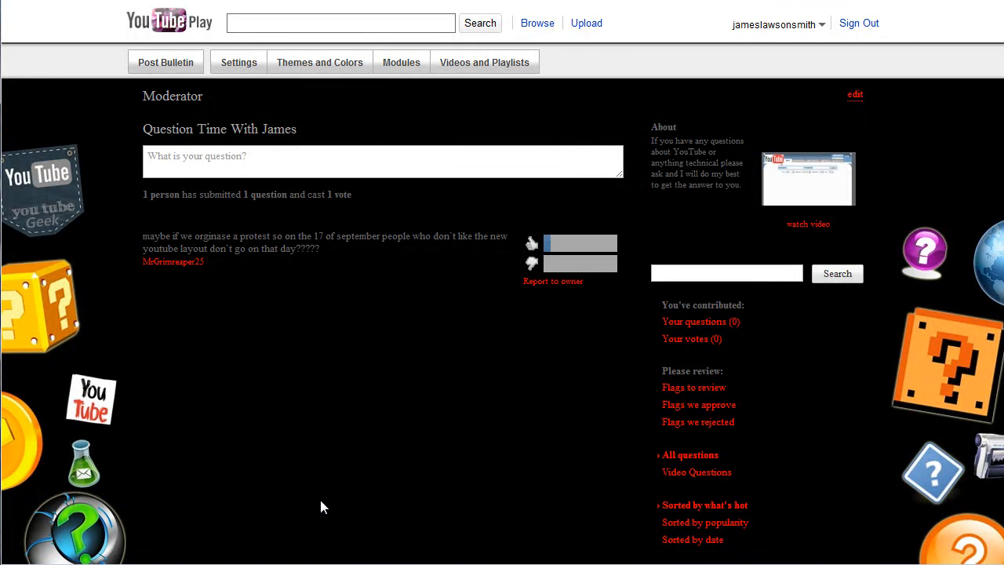
mouse_move(361, 300)
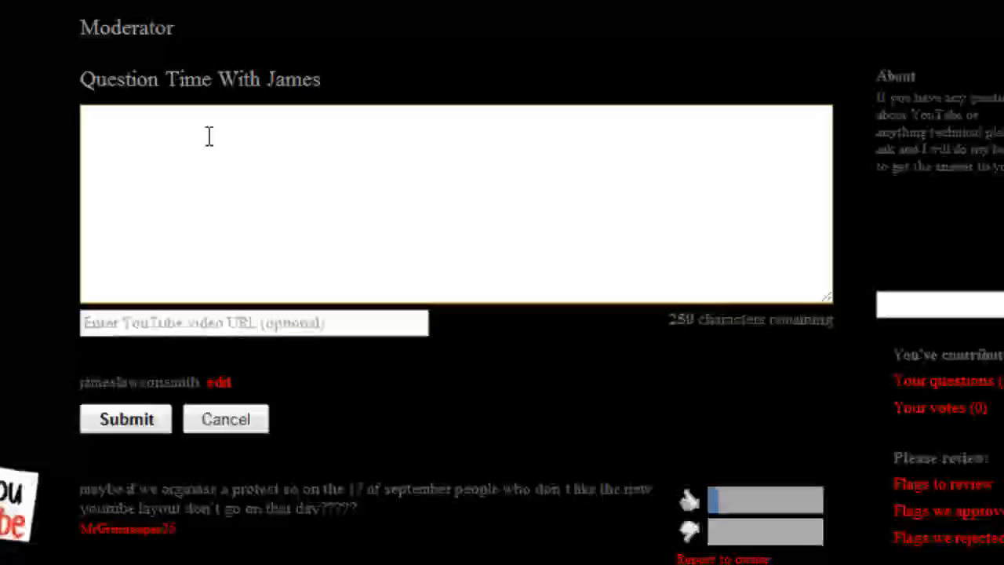
Step: Expand the Moderator question form to show the optional video URL field
left_click(253, 322)
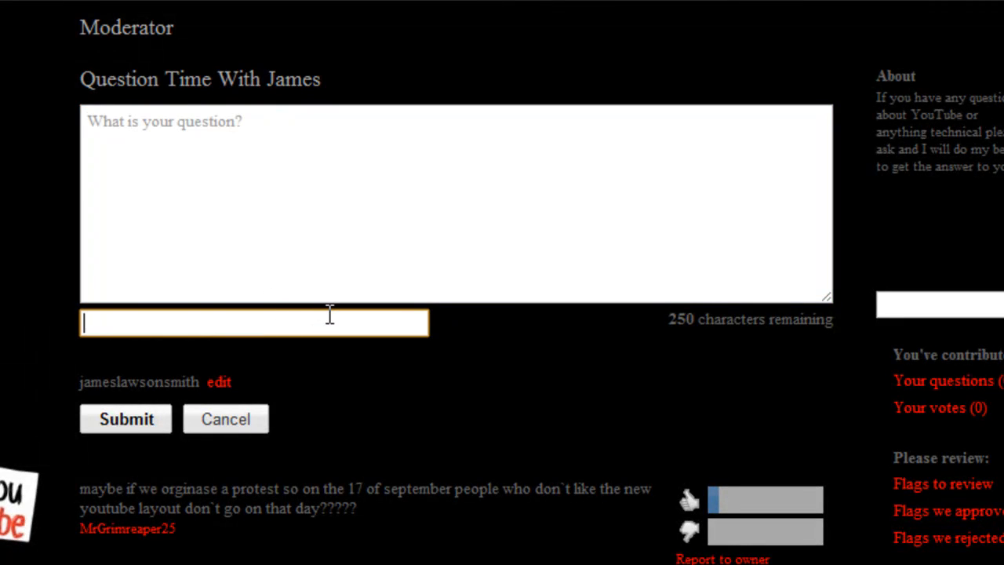